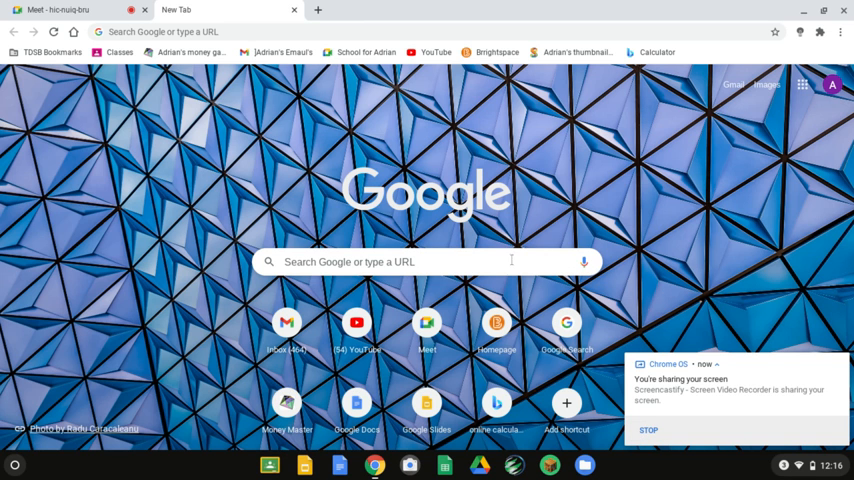
pyautogui.moveTo(520, 250)
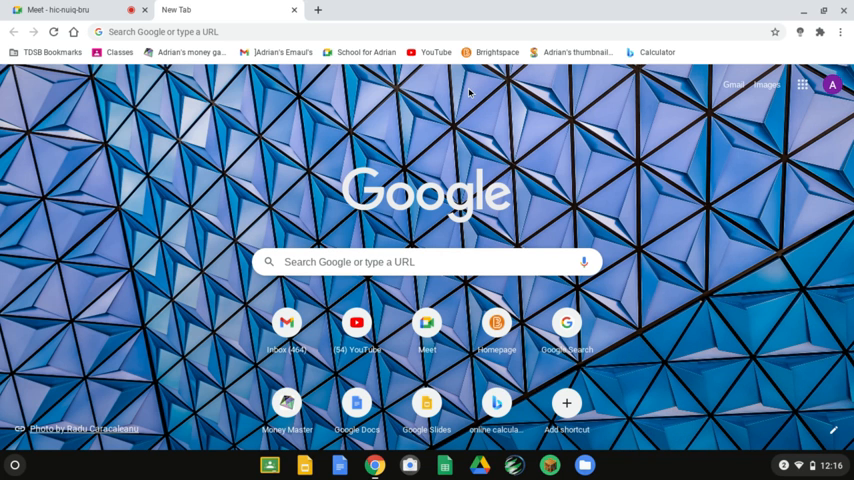
pyautogui.moveTo(470, 88)
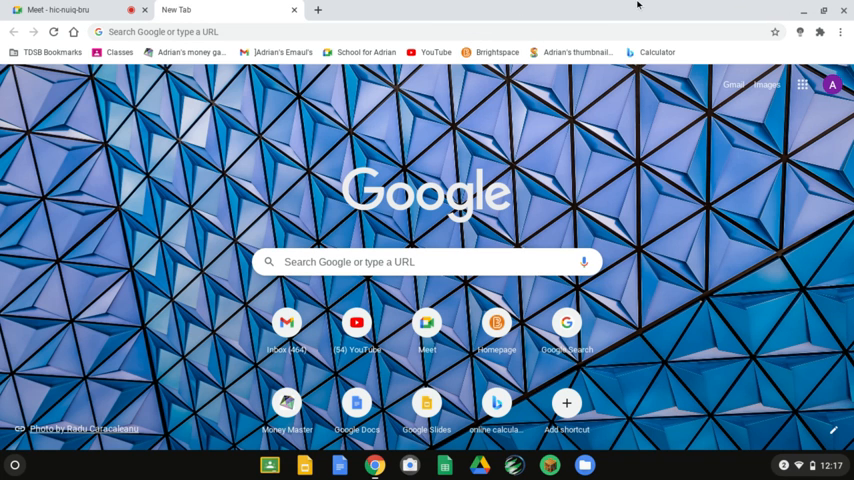
pyautogui.moveTo(614, 6)
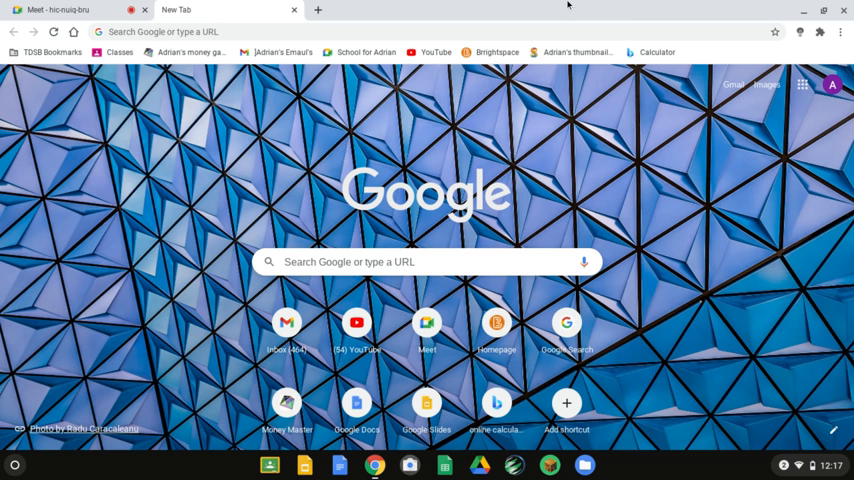
pyautogui.moveTo(532, 10)
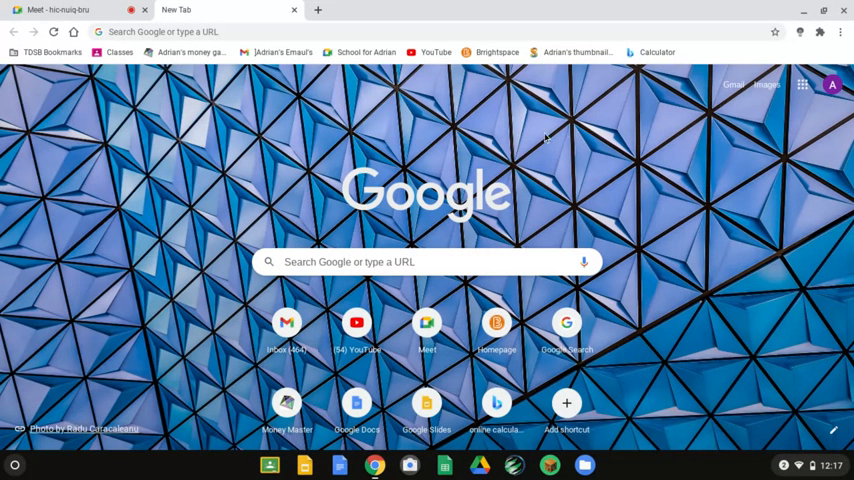
pyautogui.moveTo(642, 292)
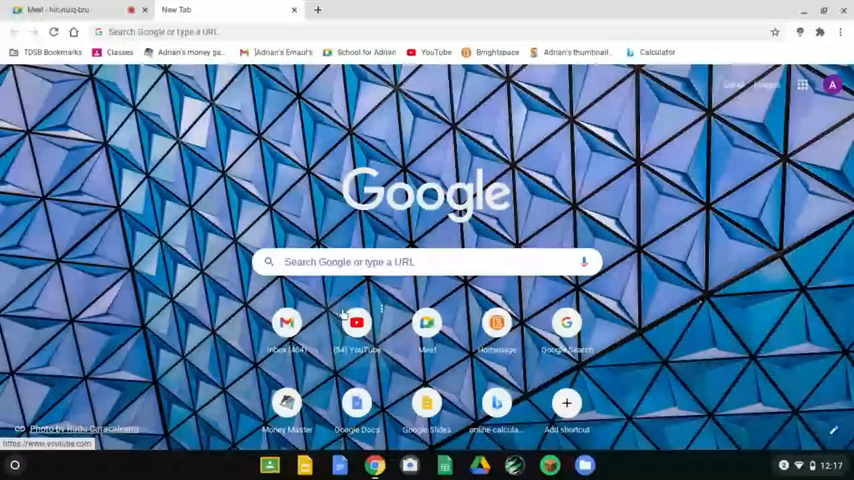
# Go to YouTube and bring up the Create menu for new content.
pyautogui.click(356, 322)
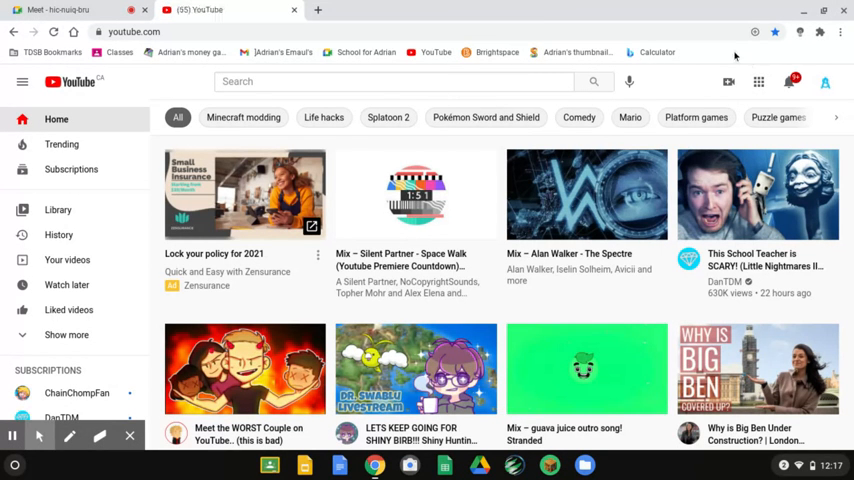
pyautogui.click(728, 82)
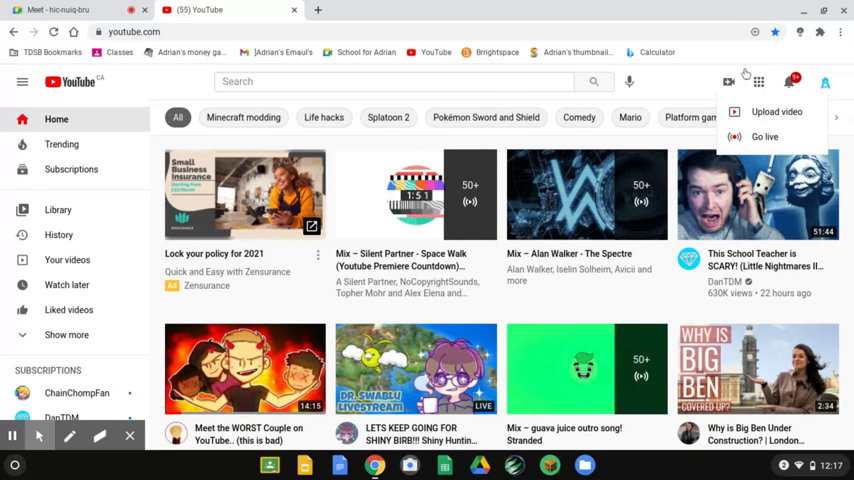
pyautogui.moveTo(776, 112)
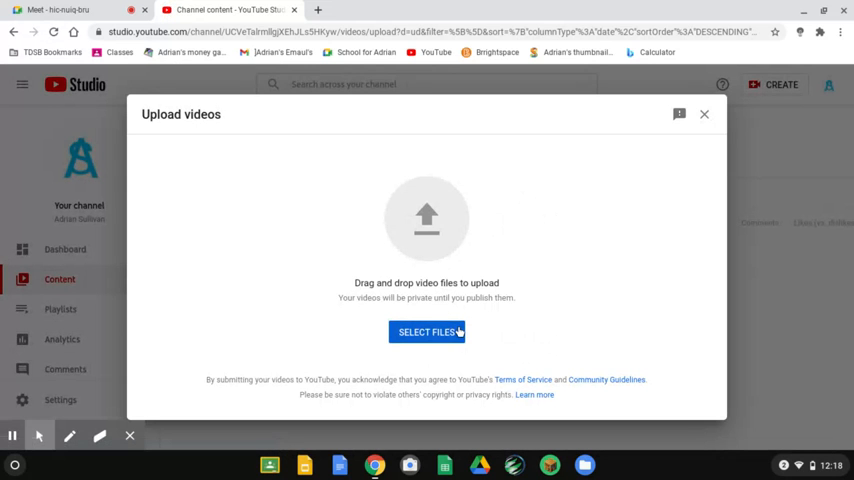
# Choose a video file from the computer for upload.
pyautogui.click(428, 332)
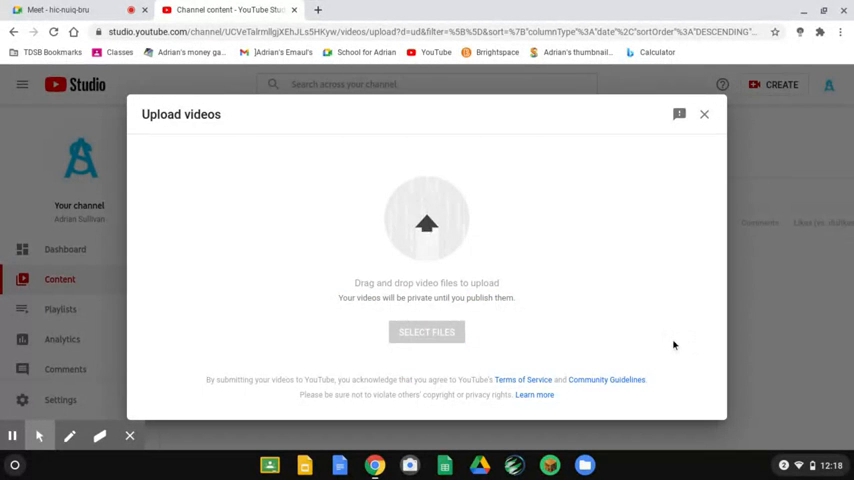
pyautogui.moveTo(672, 264)
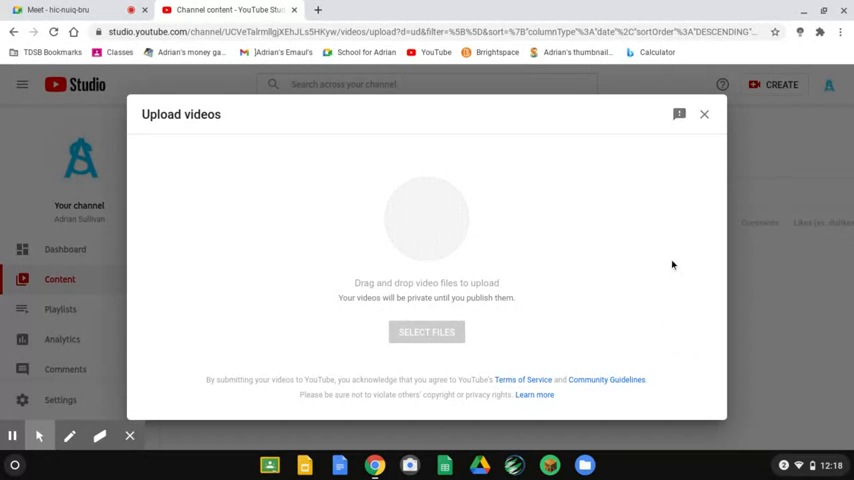
# Start the upload and retitle the video 'randomz'.
pyautogui.click(426, 332)
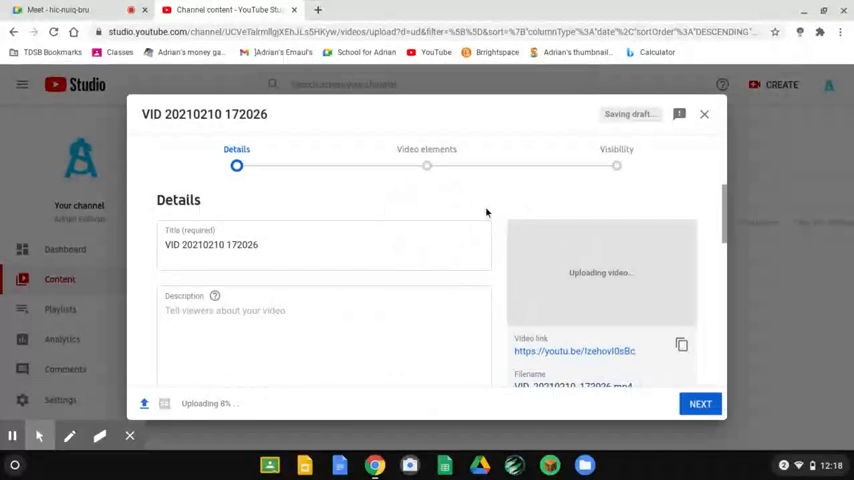
pyautogui.click(324, 244)
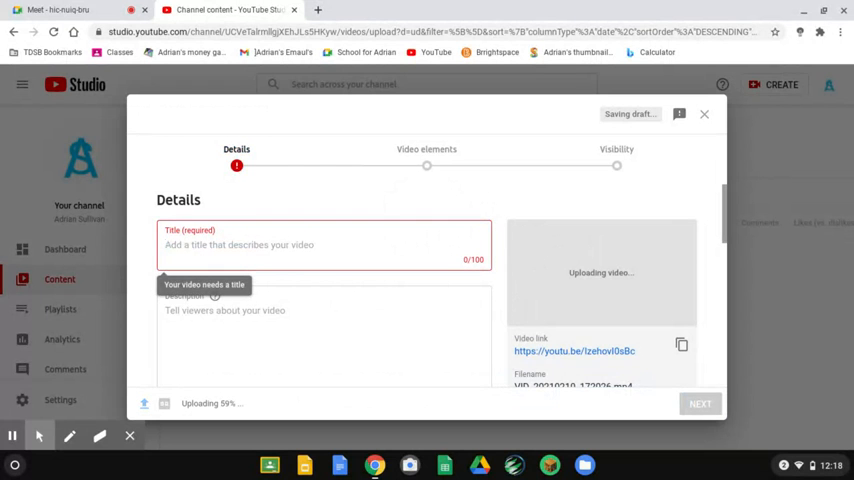
pyautogui.write('ran')
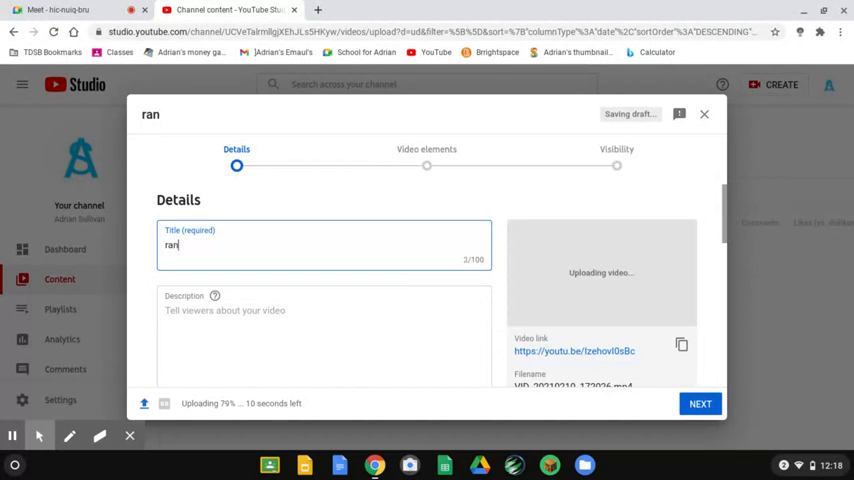
pyautogui.write('dom')
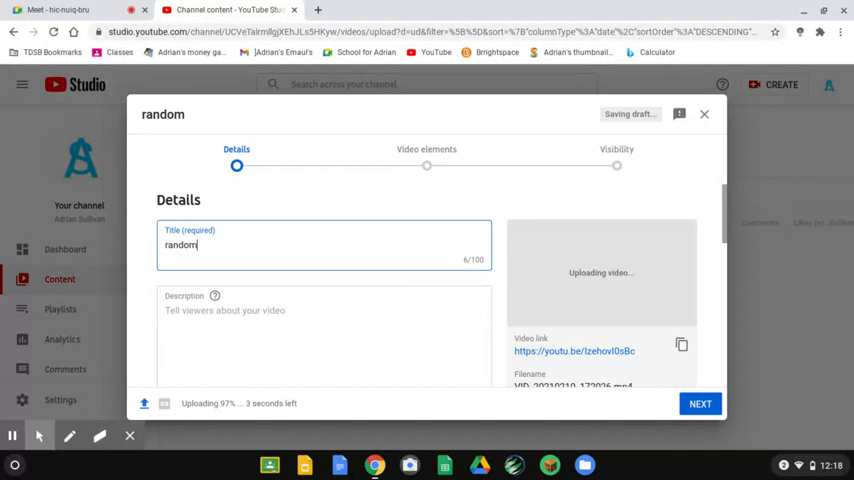
pyautogui.write('z')
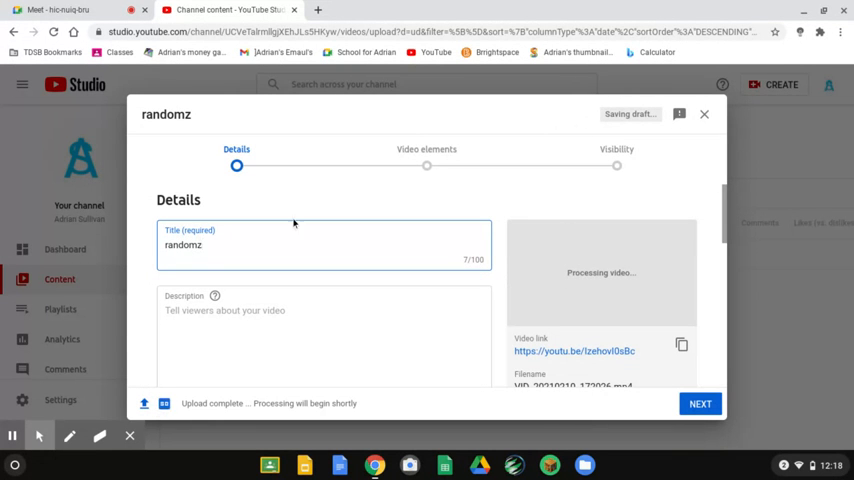
# Add the description 'j9rjfj9j' and mark the video as not made for kids.
pyautogui.scroll(-3)
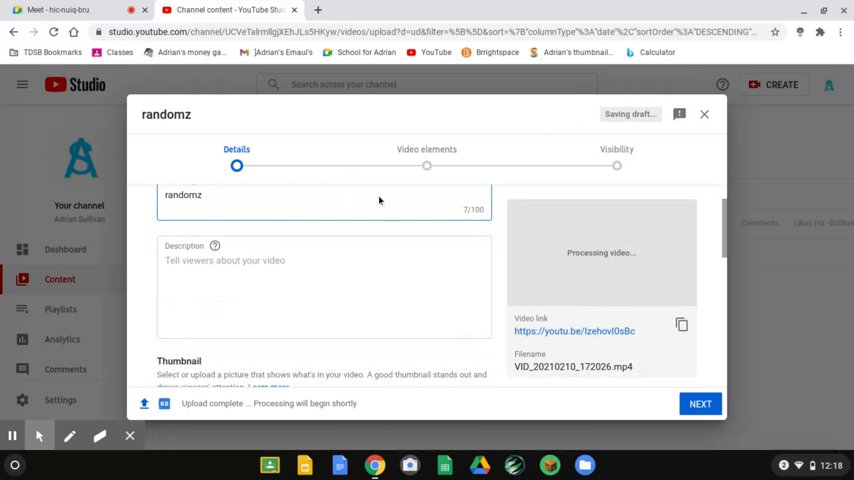
pyautogui.click(340, 228)
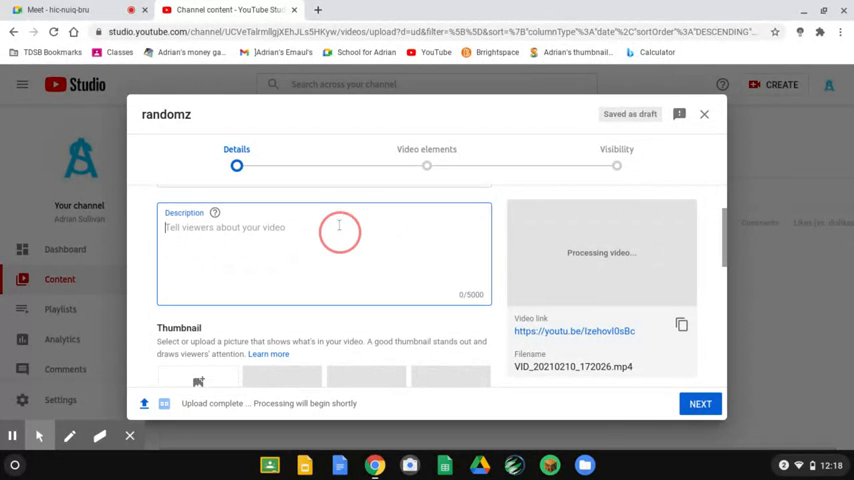
pyautogui.write('j9rjfj9j')
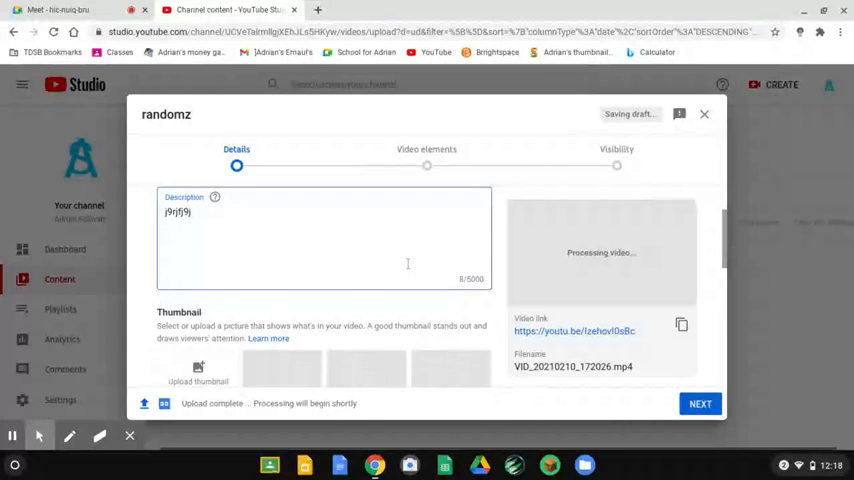
pyautogui.scroll(-3)
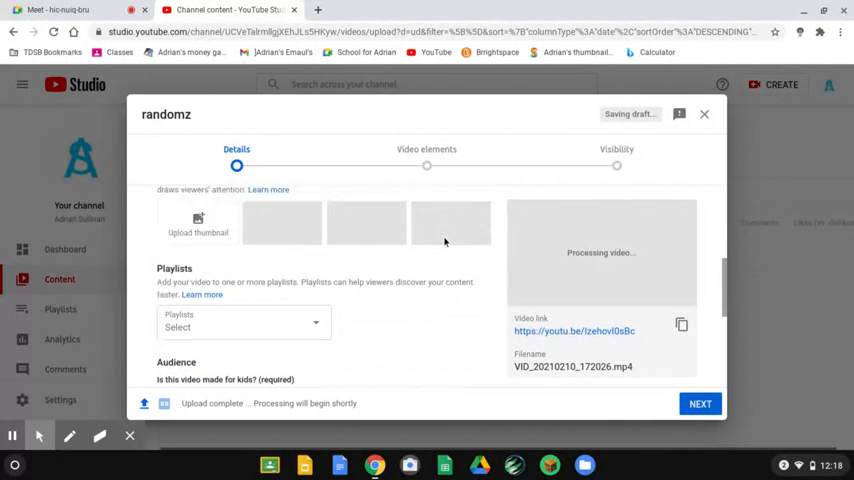
pyautogui.scroll(-3)
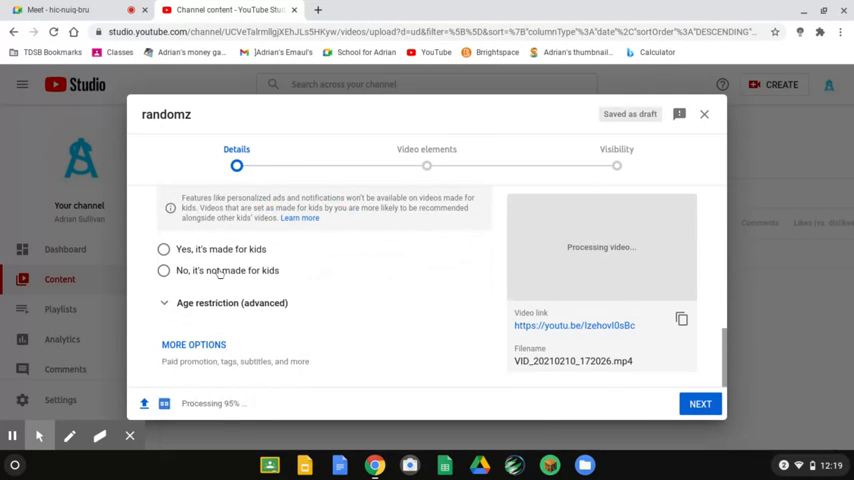
pyautogui.click(164, 270)
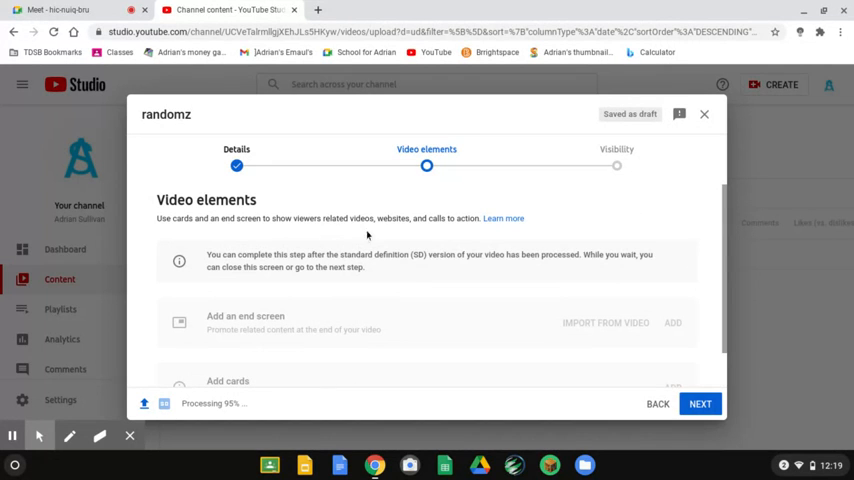
pyautogui.moveTo(440, 308)
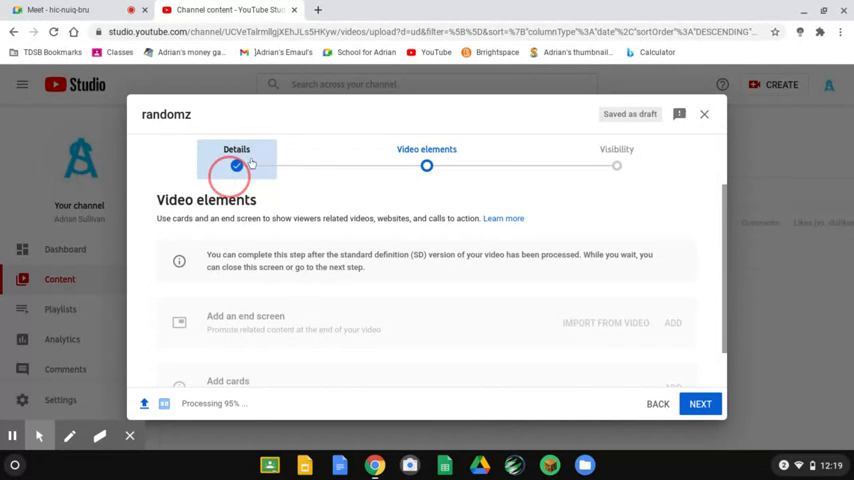
# Move through Details and Video elements to Visibility and set the video to Private.
pyautogui.click(236, 148)
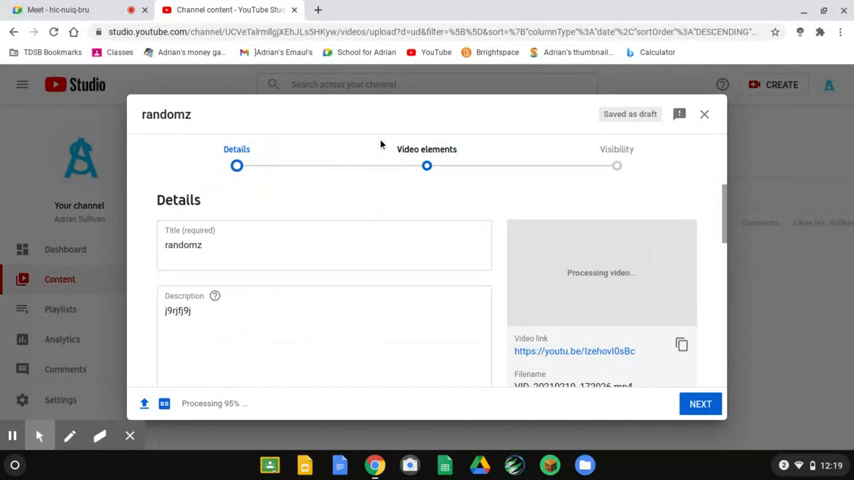
pyautogui.click(700, 404)
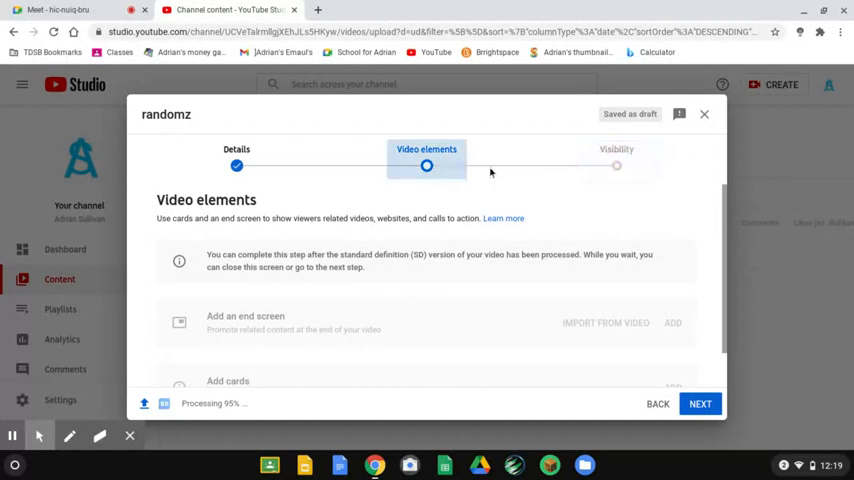
pyautogui.click(700, 404)
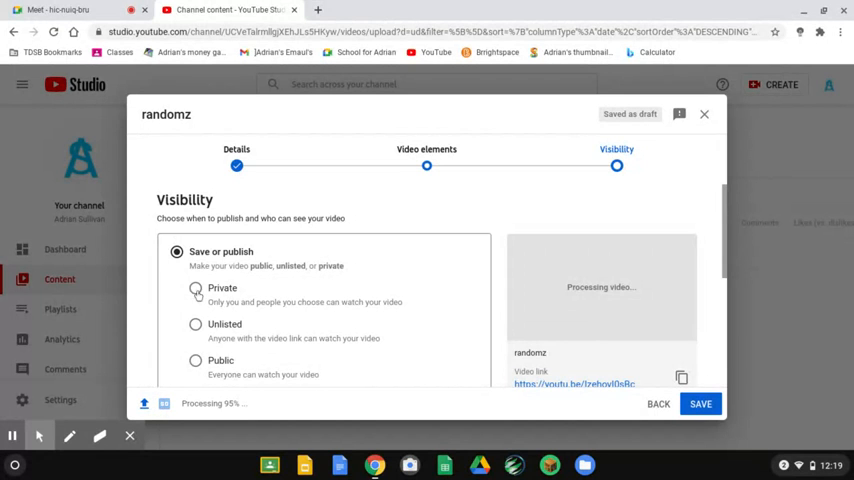
pyautogui.click(196, 276)
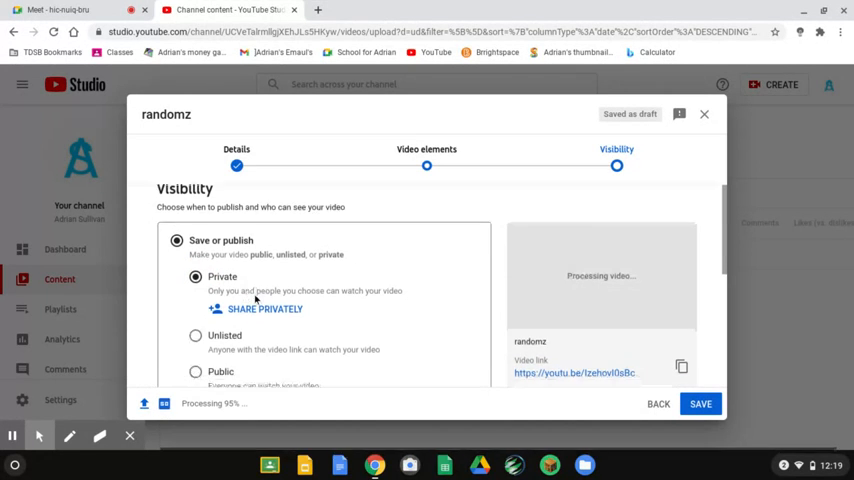
pyautogui.scroll(-3)
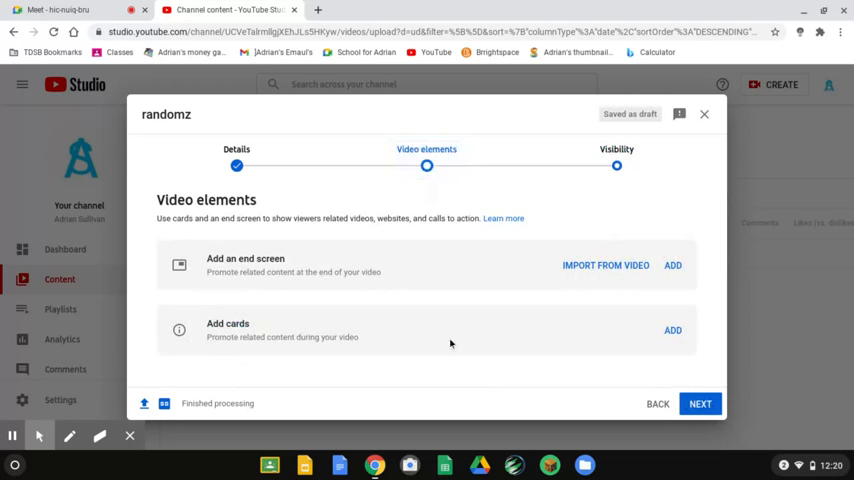
pyautogui.moveTo(280, 330)
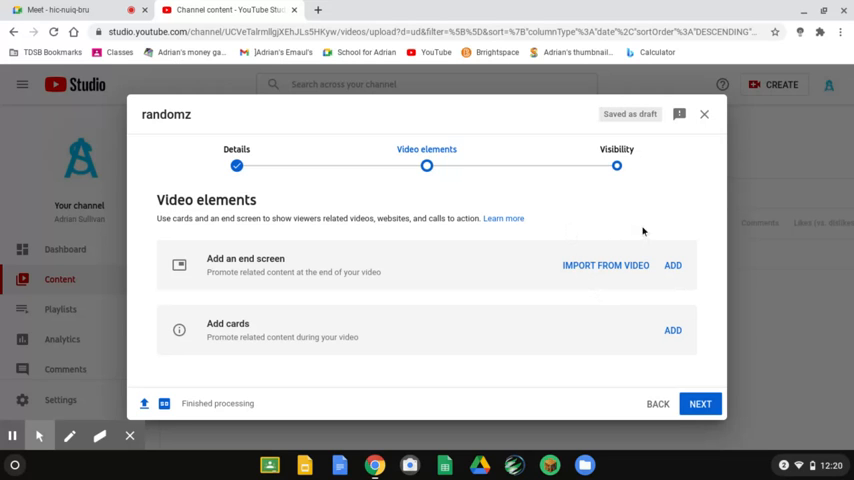
pyautogui.moveTo(628, 236)
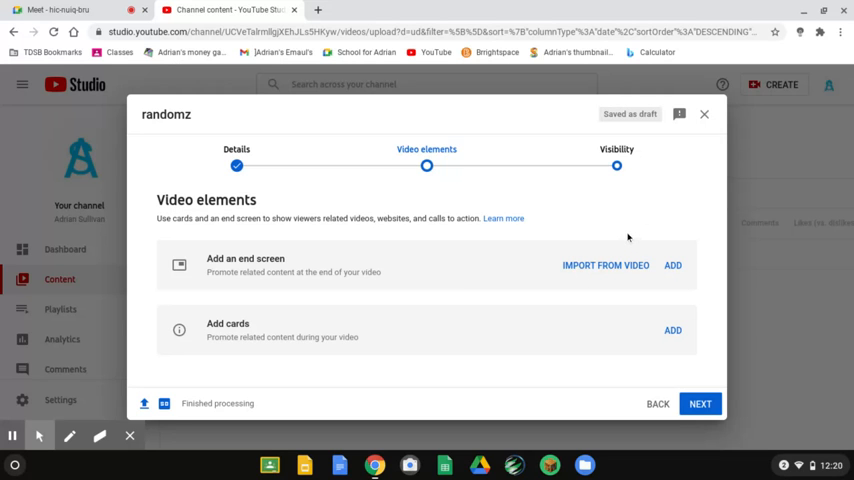
pyautogui.moveTo(596, 218)
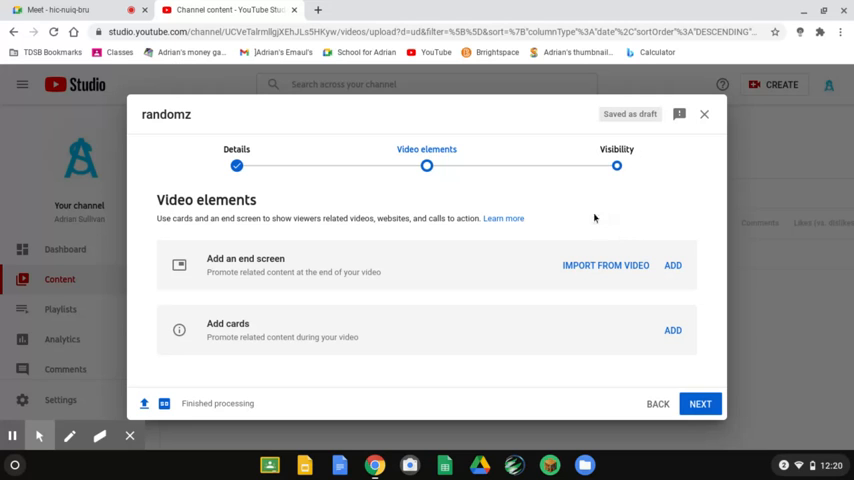
pyautogui.moveTo(686, 132)
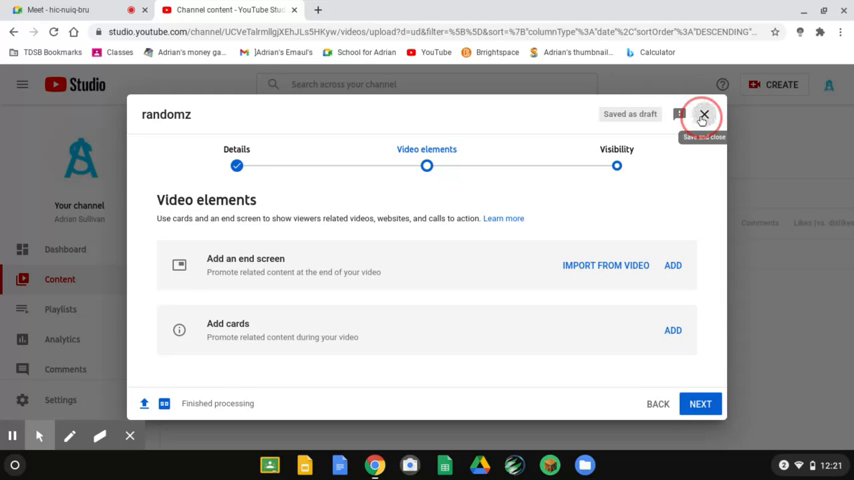
# Leave the upload dialog and choose Delete forever for the randomz draft.
pyautogui.click(704, 116)
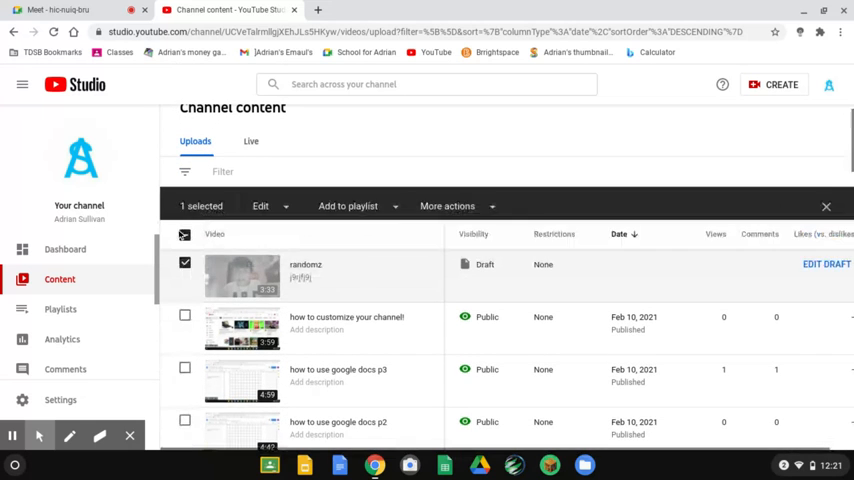
pyautogui.click(448, 206)
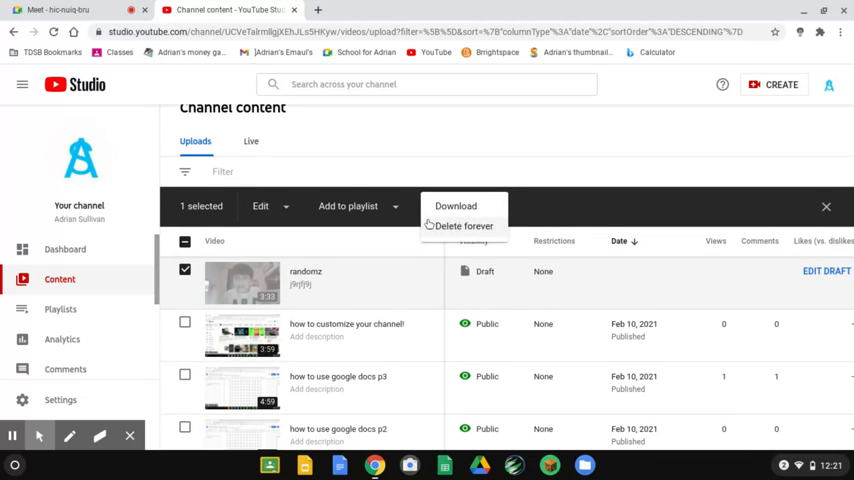
pyautogui.click(464, 224)
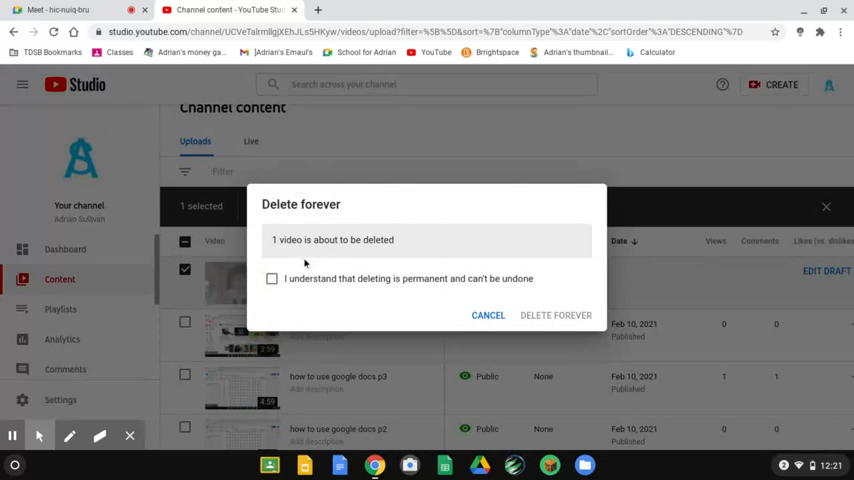
# Acknowledge the warning and confirm permanent deletion of the draft.
pyautogui.click(272, 280)
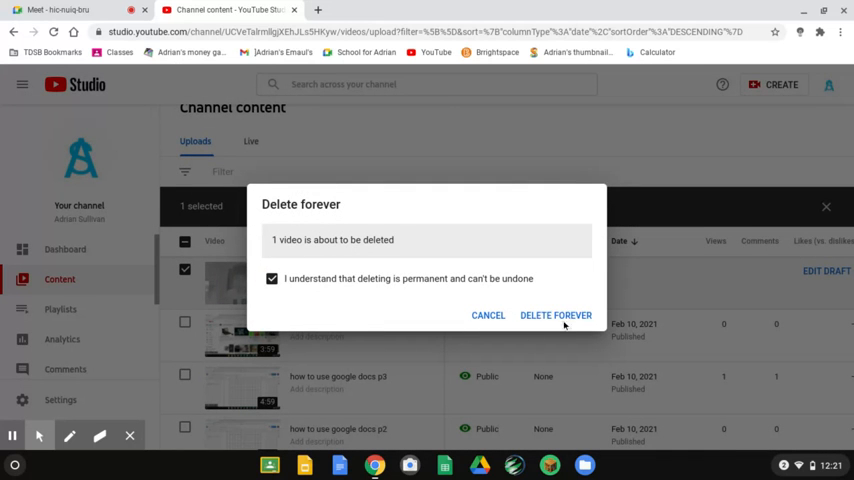
pyautogui.click(556, 316)
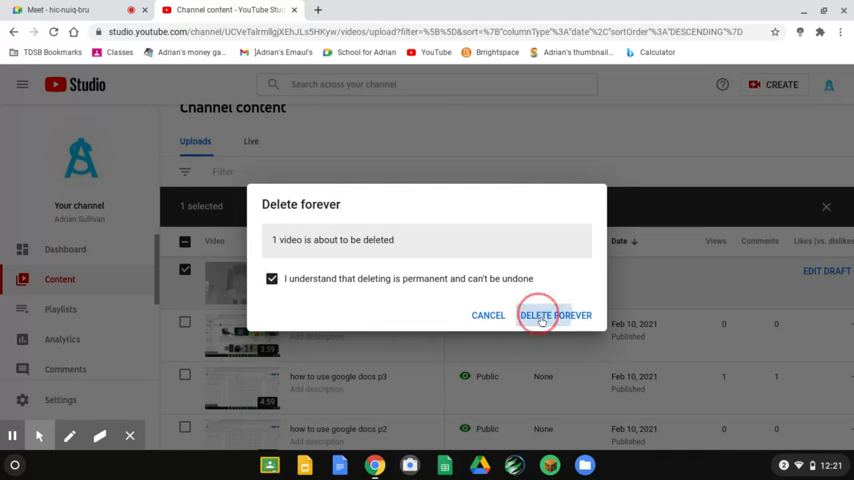
pyautogui.click(556, 316)
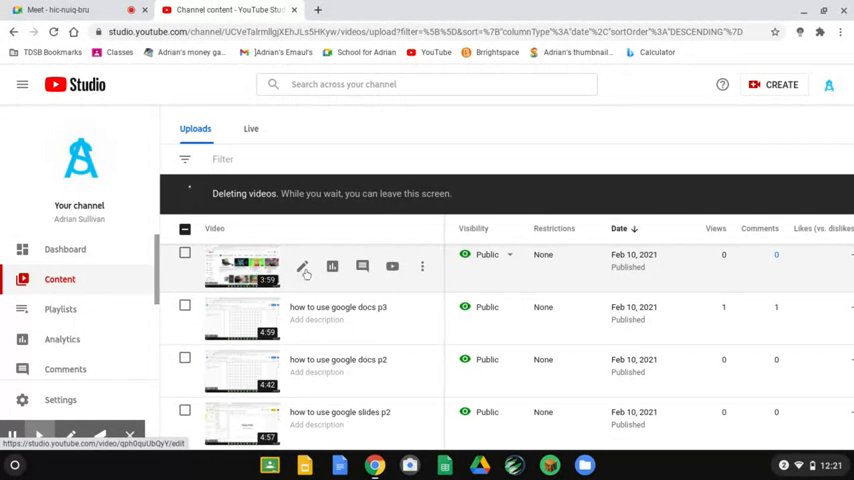
# Open the 'how to customize your channel' video details and reach its Cards section.
pyautogui.click(304, 266)
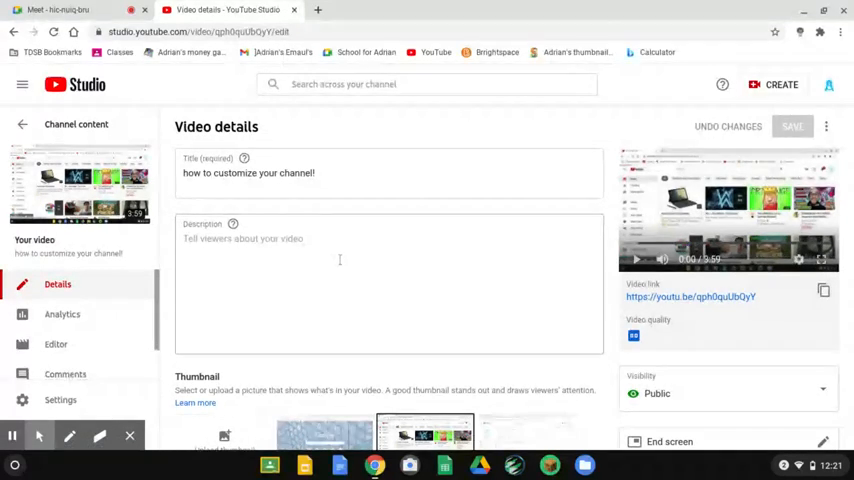
pyautogui.scroll(-3)
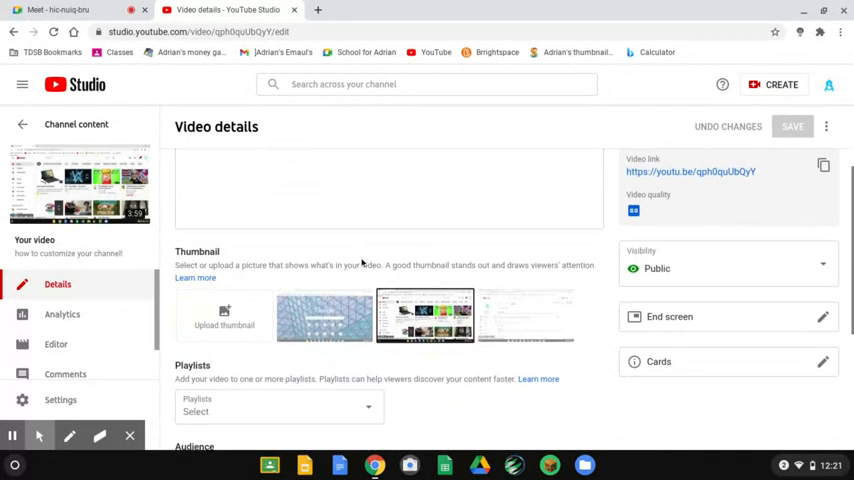
pyautogui.scroll(-3)
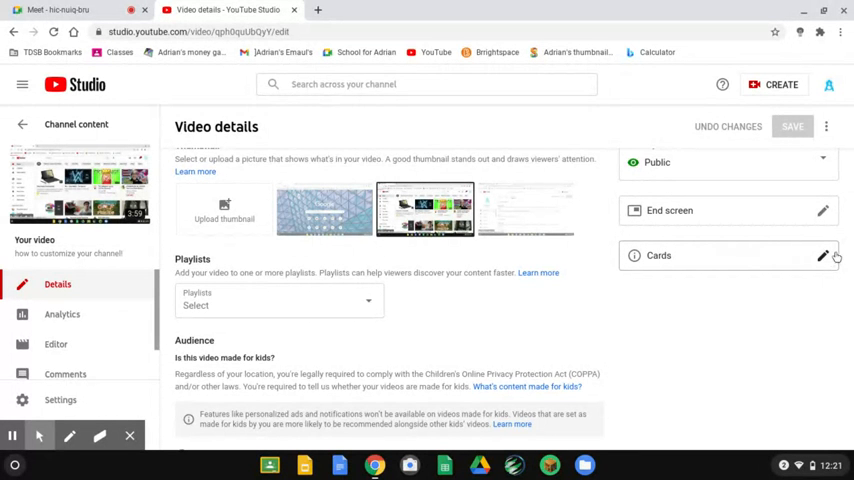
pyautogui.moveTo(792, 232)
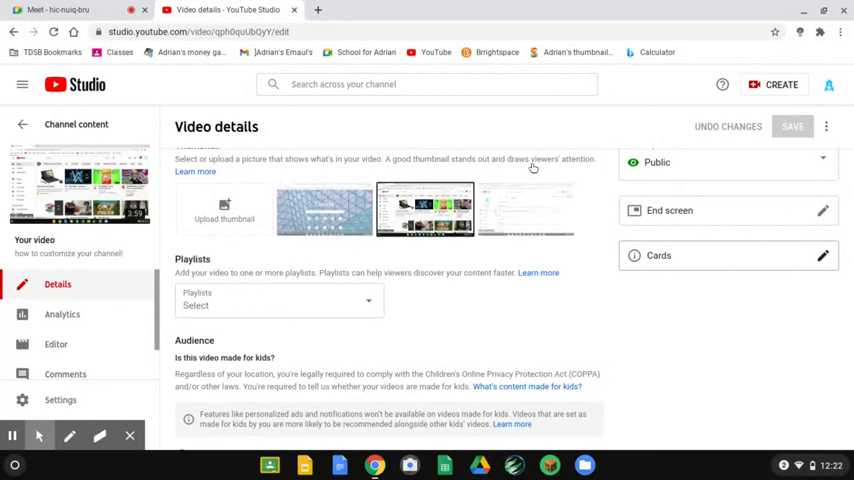
# Start a new Video card so the specific-video picker appears.
pyautogui.click(822, 256)
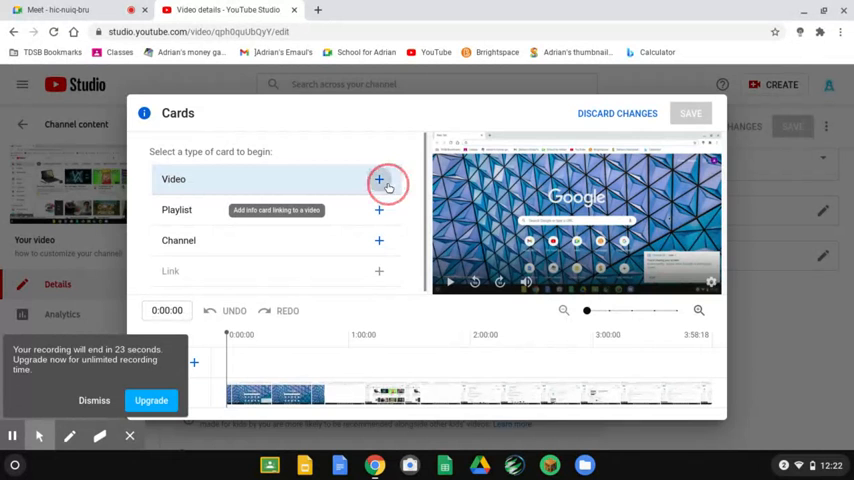
pyautogui.click(380, 180)
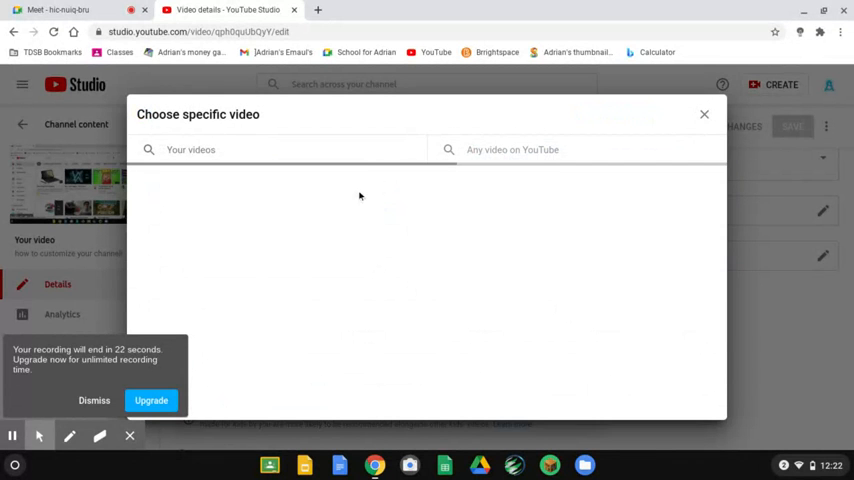